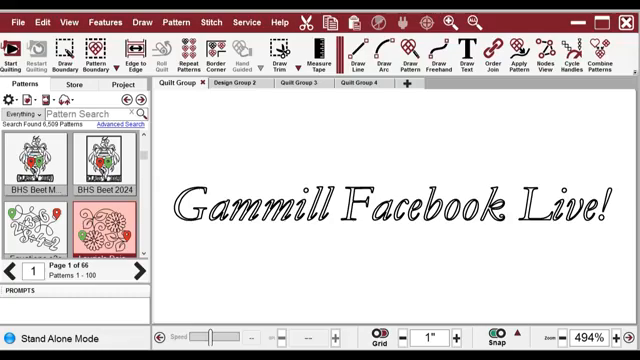
{"action": "mouse_move", "coordinate": [470, 246]}
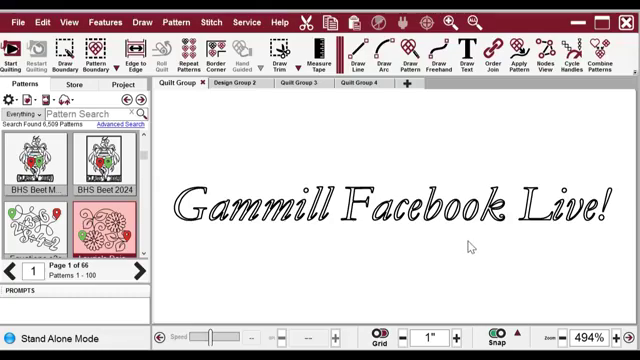
Switch to the Quilt Group 3 tab showing the swirl-and-leaf pattern design.
{"action": "left_click", "coordinate": [234, 89]}
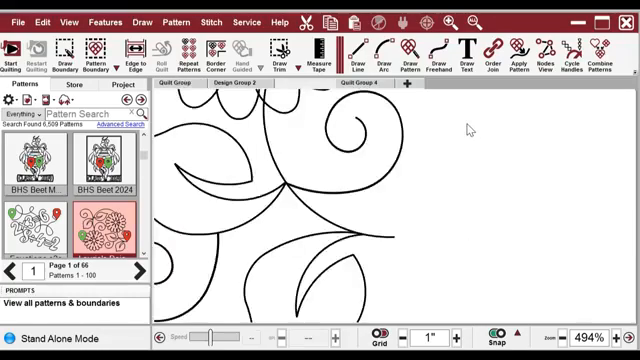
{"action": "left_click", "coordinate": [294, 88]}
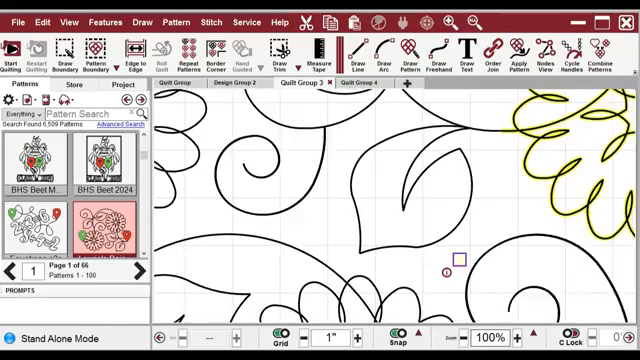
Go back to the Quilt Group tab with the Gammill Facebook Live! lettering.
{"action": "scroll", "scroll_direction": "down", "scroll_amount": 3}
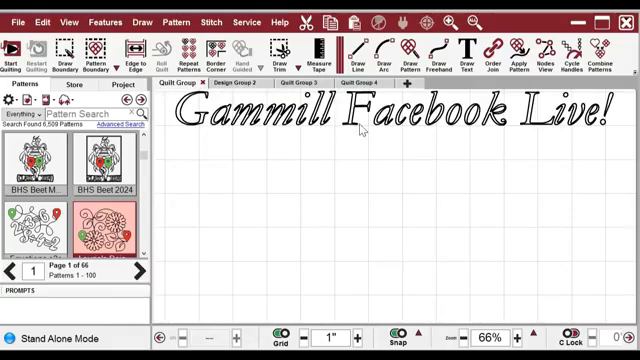
{"action": "left_click", "coordinate": [220, 93]}
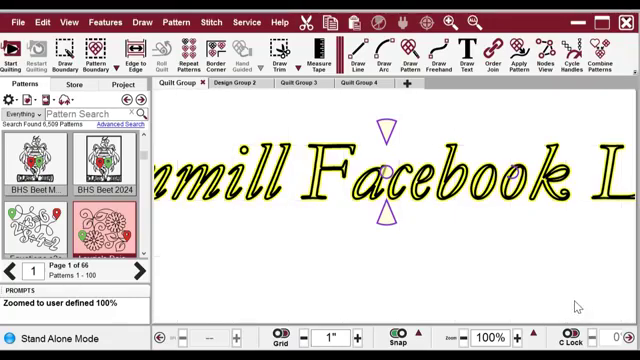
{"action": "mouse_move", "coordinate": [347, 253]}
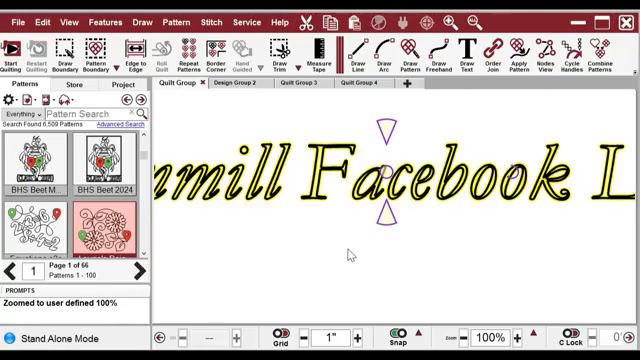